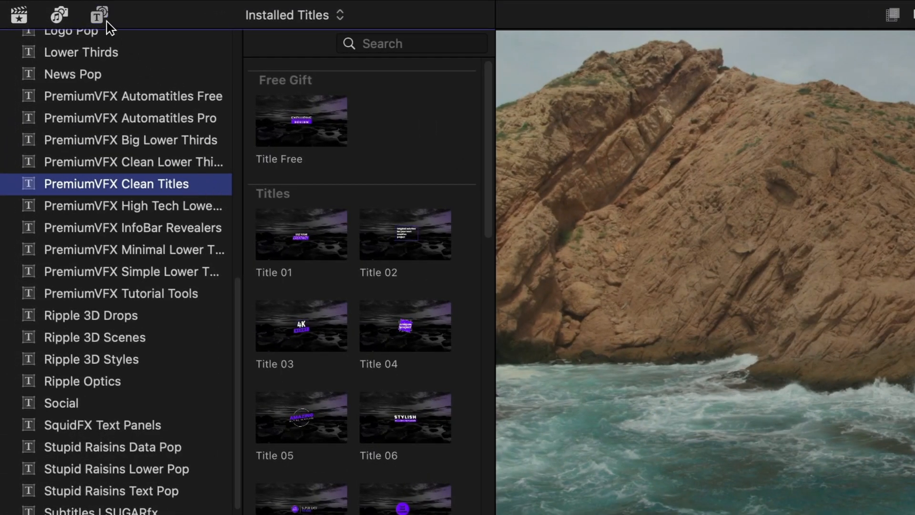
Step: Show the installed titles and open the PremiumVFX Clean Titles collection
left_click(99, 14)
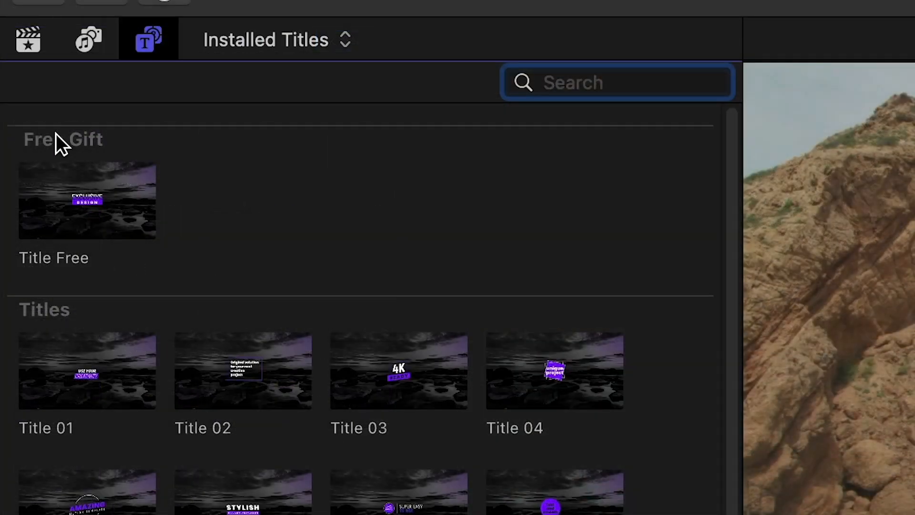
mouse_move(87, 204)
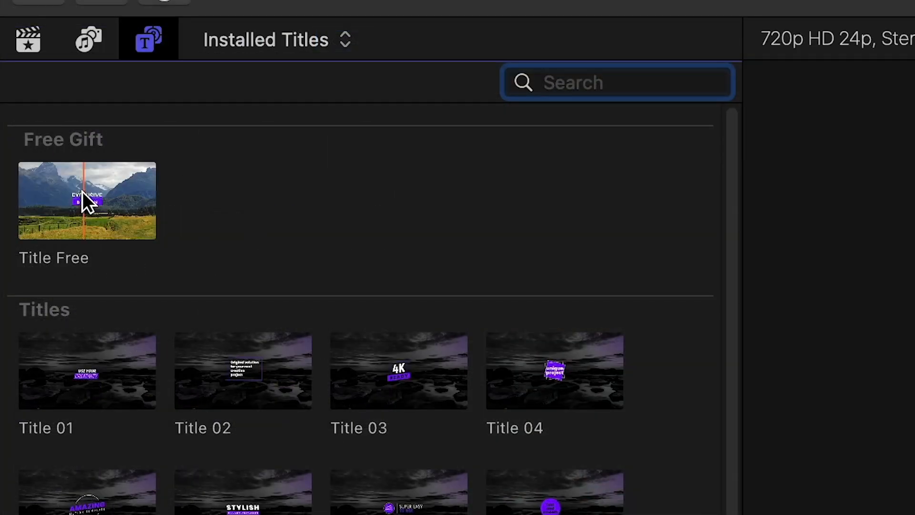
mouse_move(123, 210)
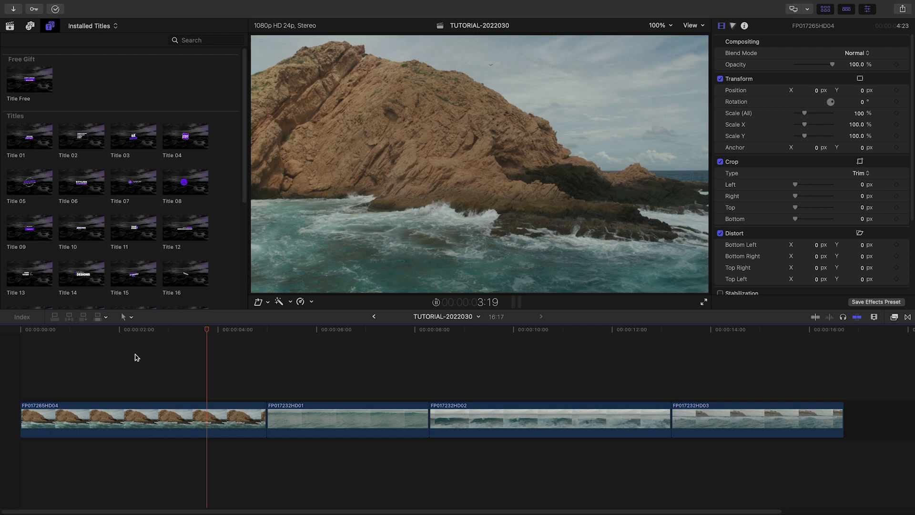
Step: Add Title 05 above the first clip and select it to edit SURFING / WAIKIKI BEACH
left_click(304, 329)
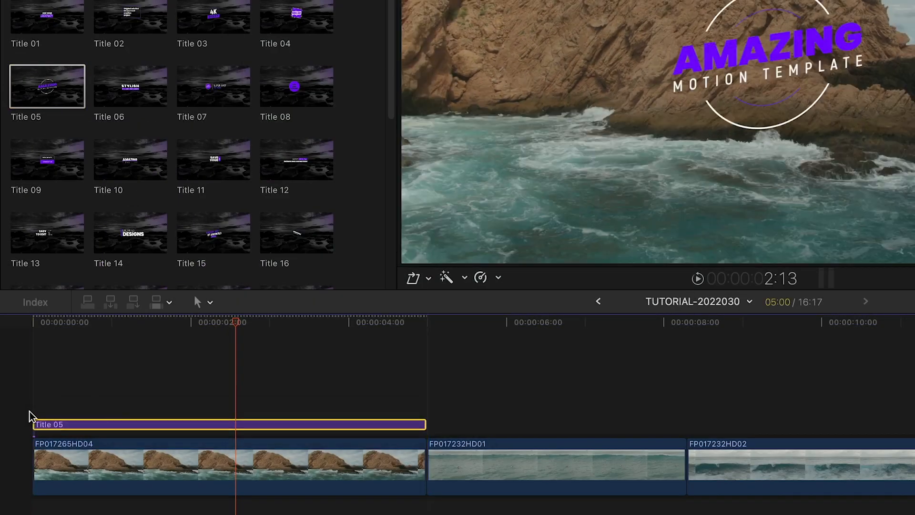
left_click(151, 321)
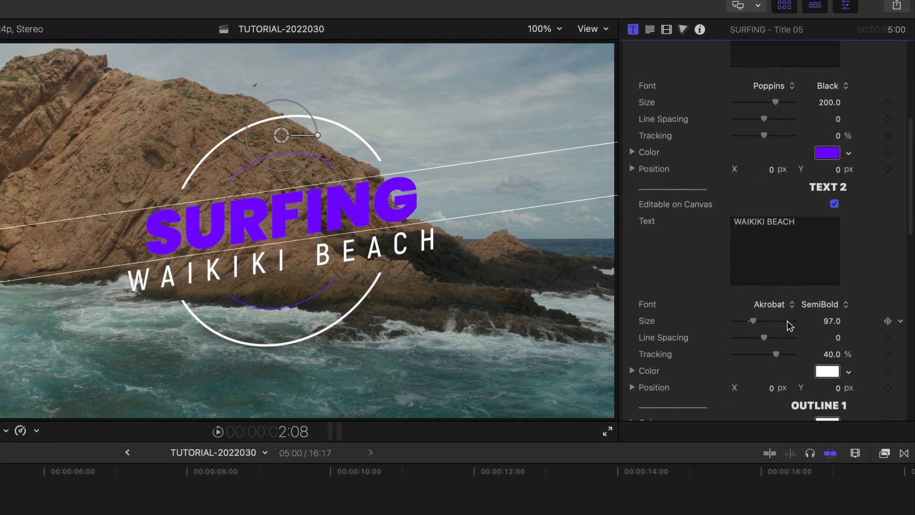
Step: Edit Title 30 and Title 19 text to INFINITE and PERFECT TEMPERATURE in the inspector
left_click(828, 152)
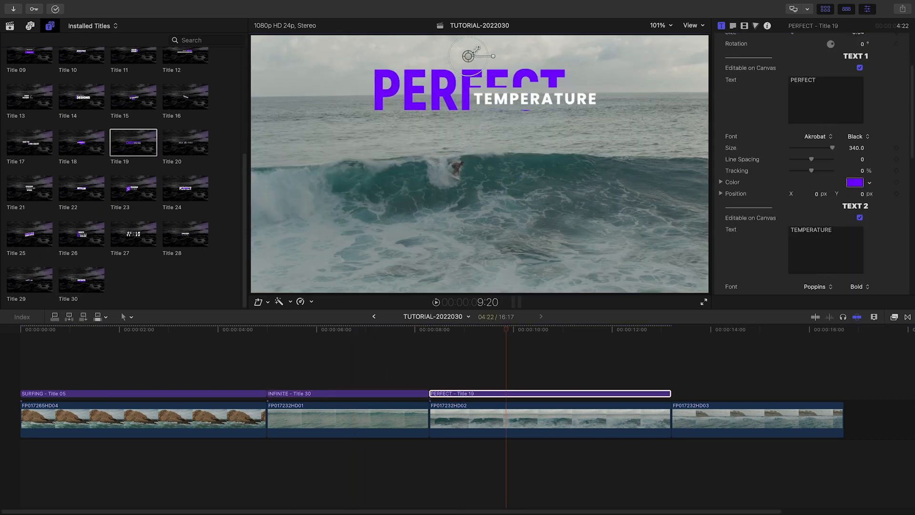
Step: Scroll the Title inspector and start editing Title 04's text to SURF
scroll("down", 3)
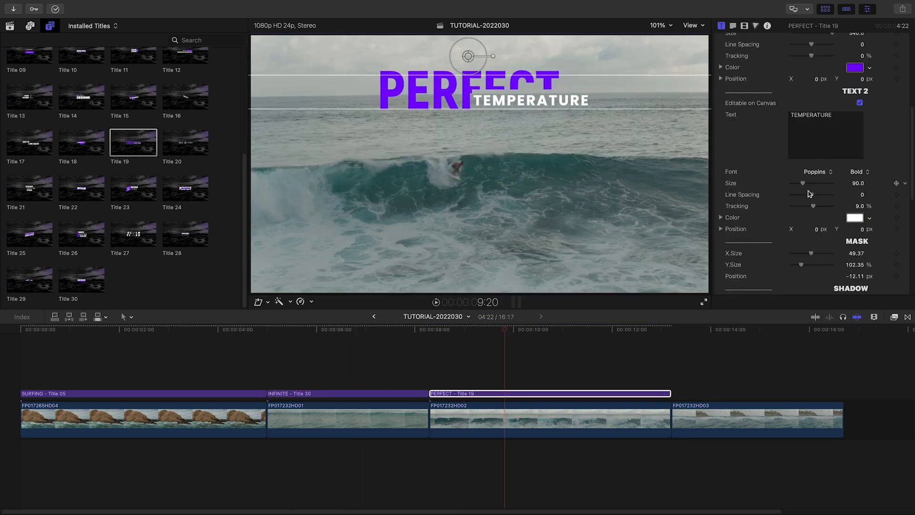
left_click(695, 393)
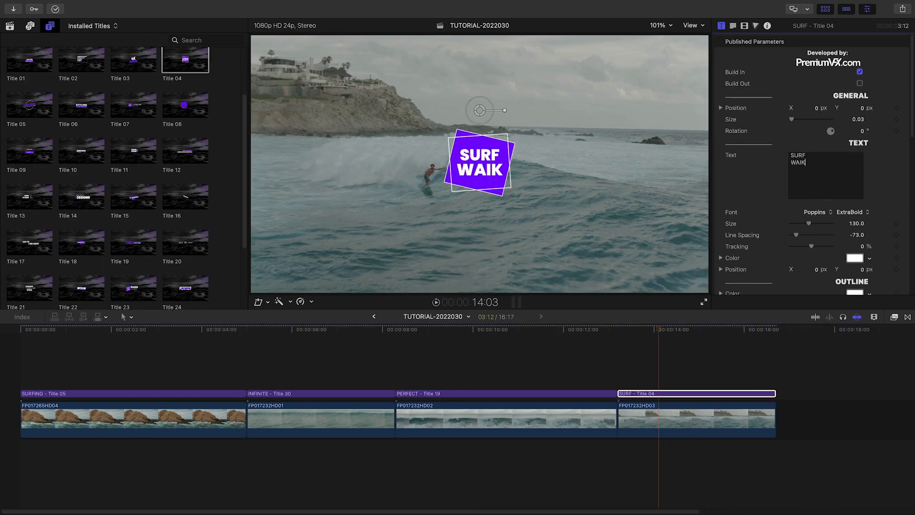